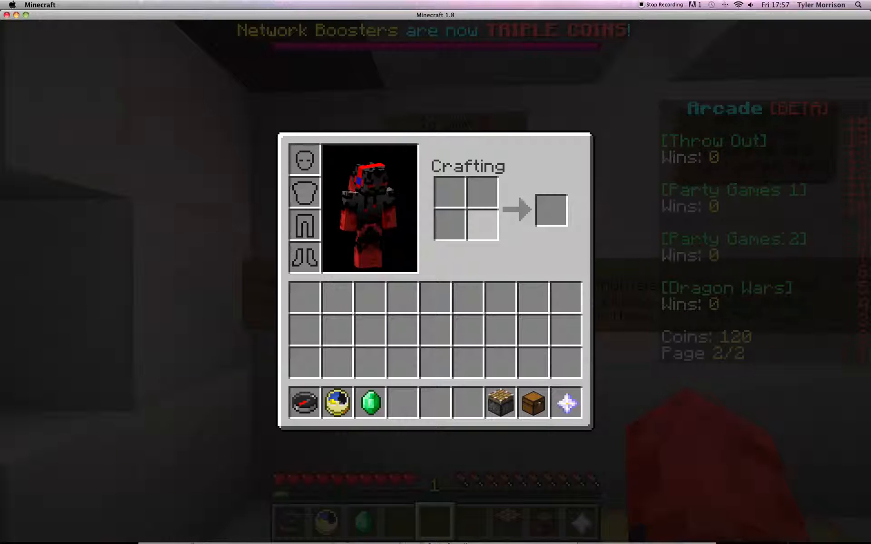
# Step: Leave the Arcade lobby menu and join the Blocking Dead match as it starts
pyautogui.press('Escape')
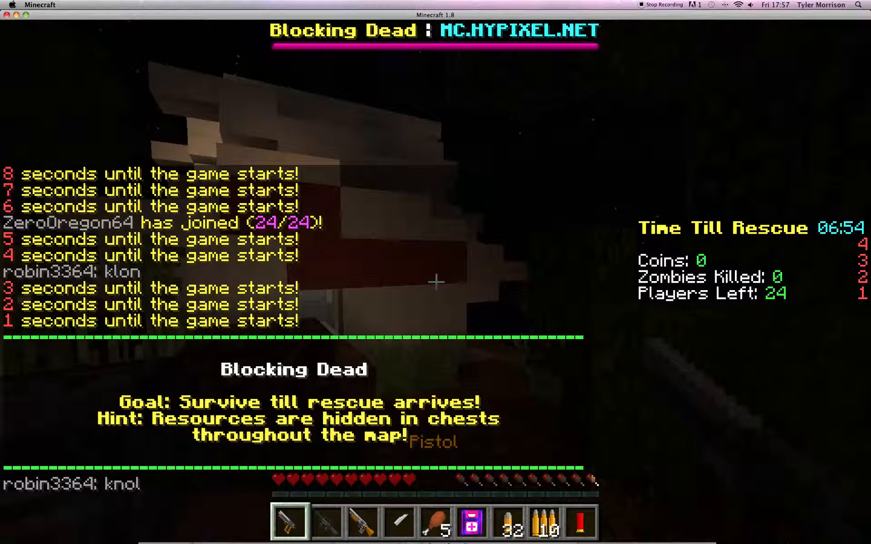
pyautogui.moveTo(436, 281)
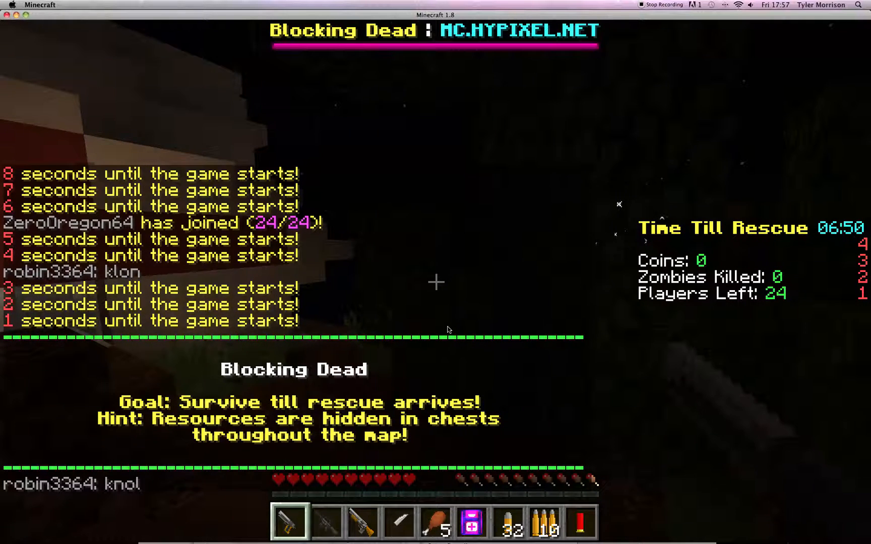
# Step: Take Minecraft out of fullscreen via the Game menu and resume the Blocking Dead round
pyautogui.press('e')
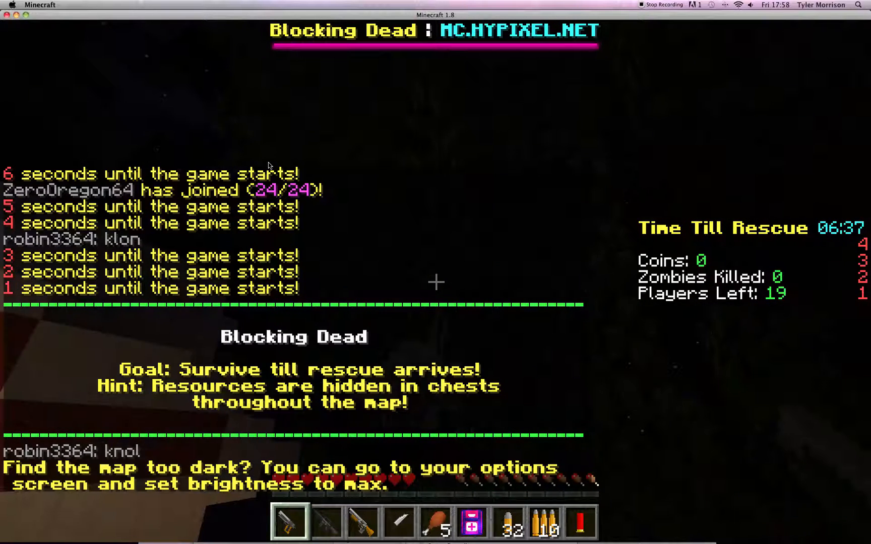
pyautogui.press('Escape')
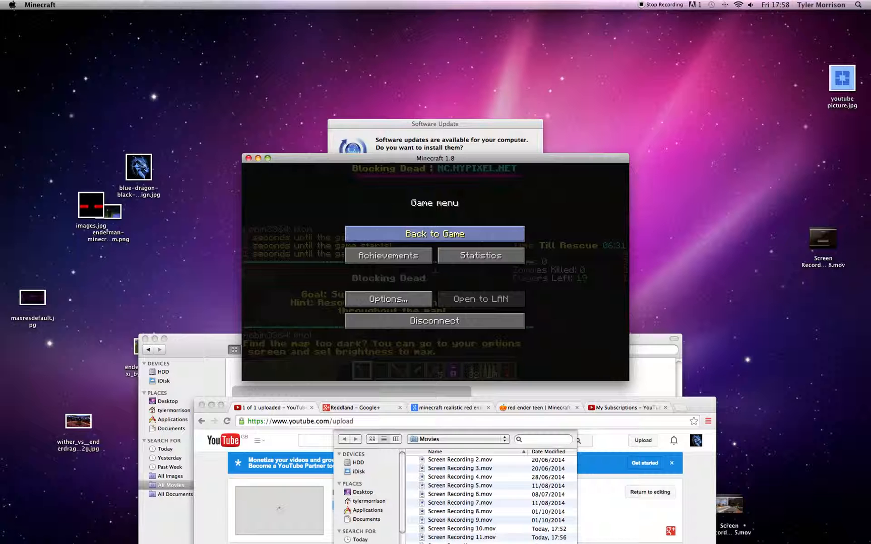
pyautogui.click(435, 233)
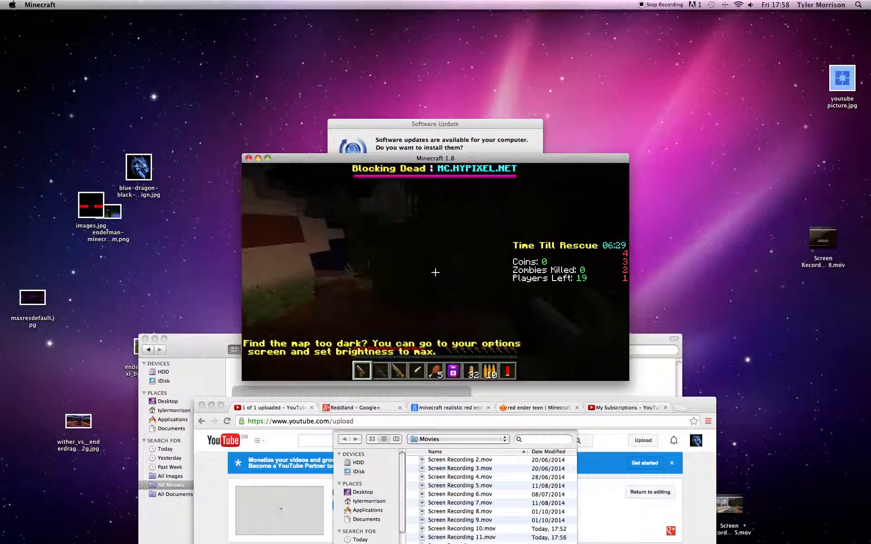